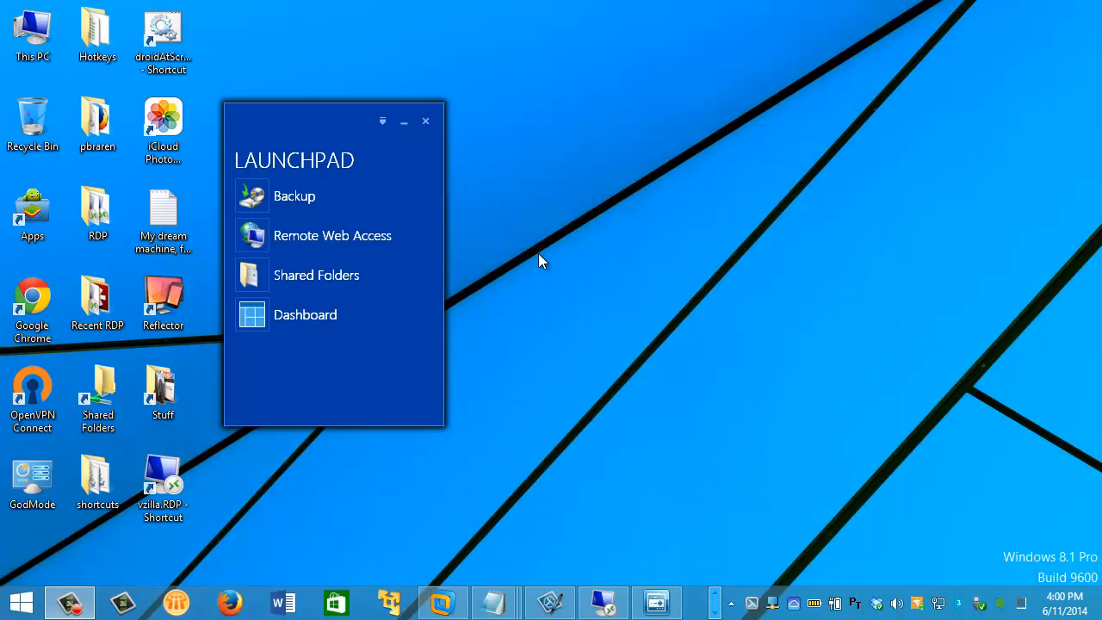
Launch the Windows Server Essentials Dashboard from a Start screen search for 'dashboard'.
click(426, 120)
text(dashboard)
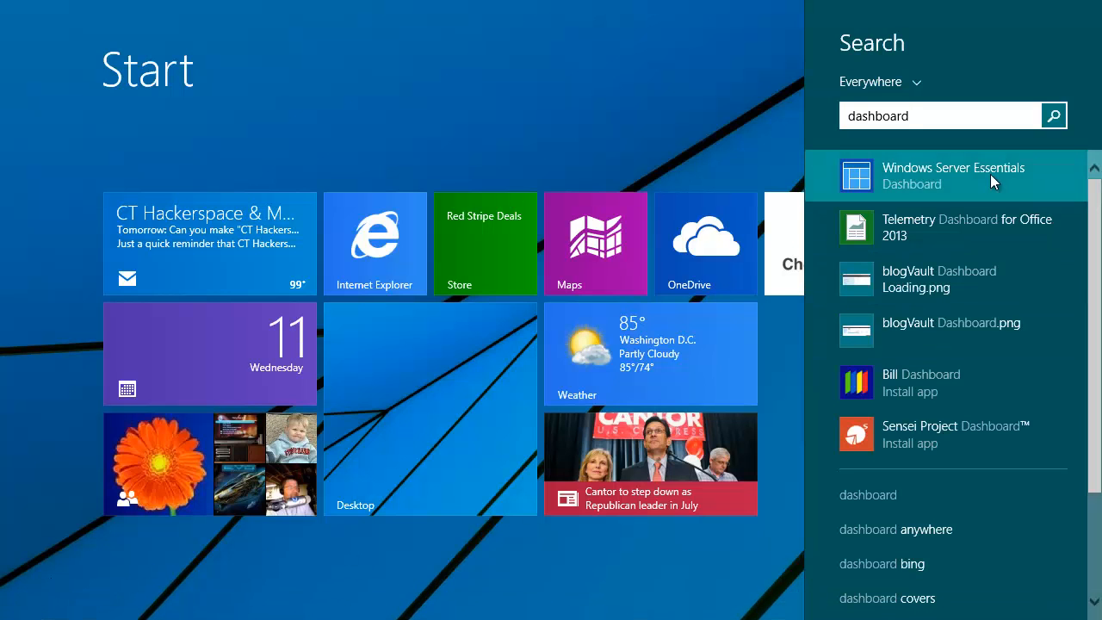
click(953, 175)
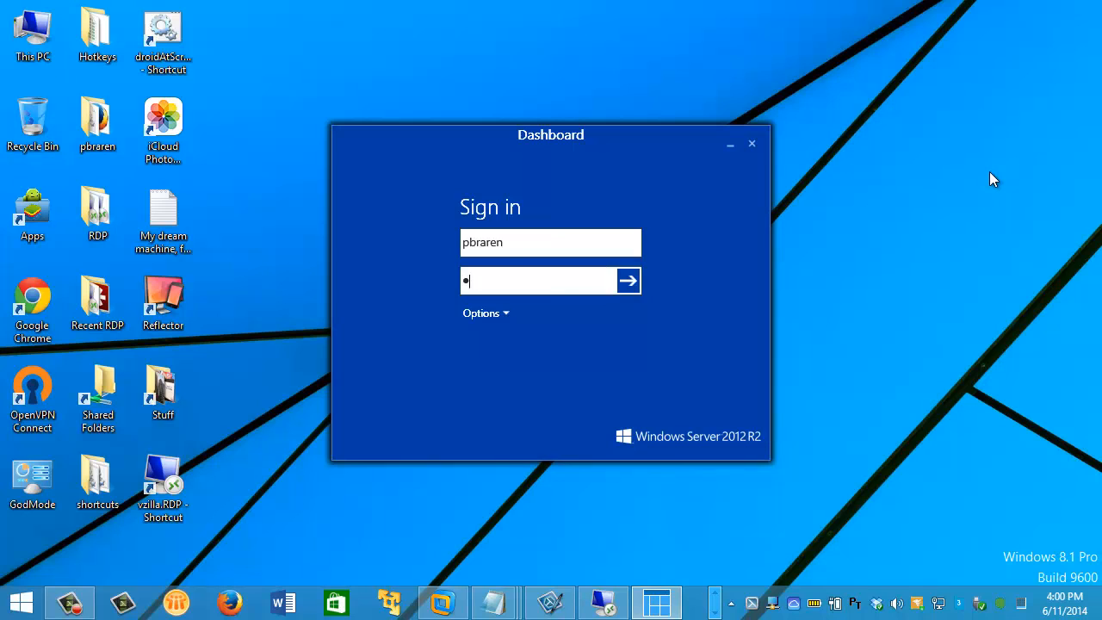
Sign in, end the existing Dashboard session, and select PBRARENW520 in the Devices list.
click(628, 279)
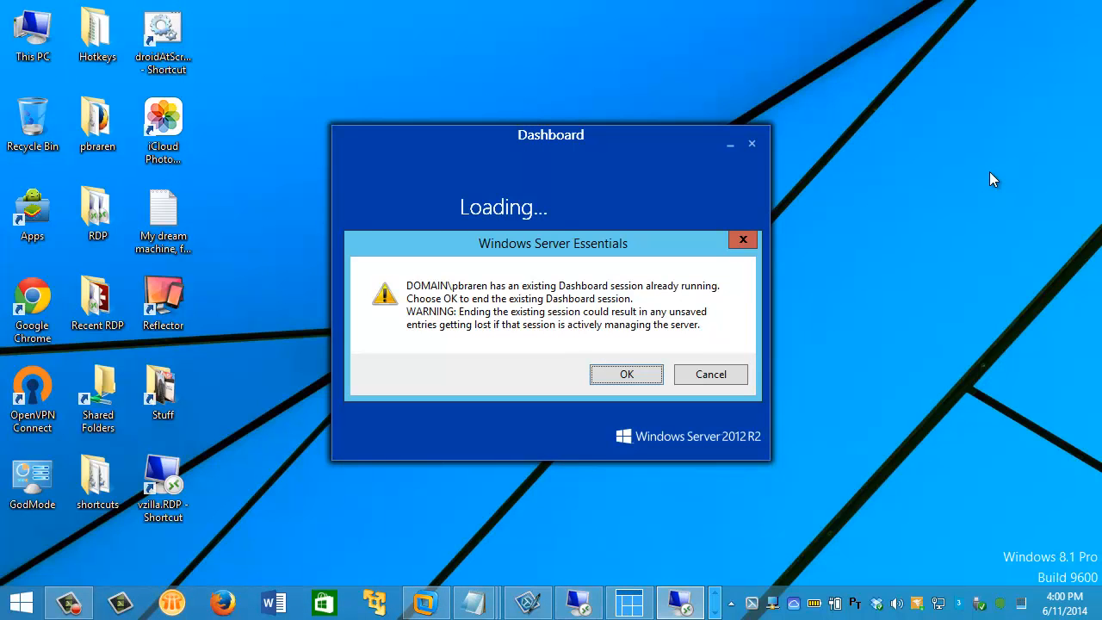
click(626, 373)
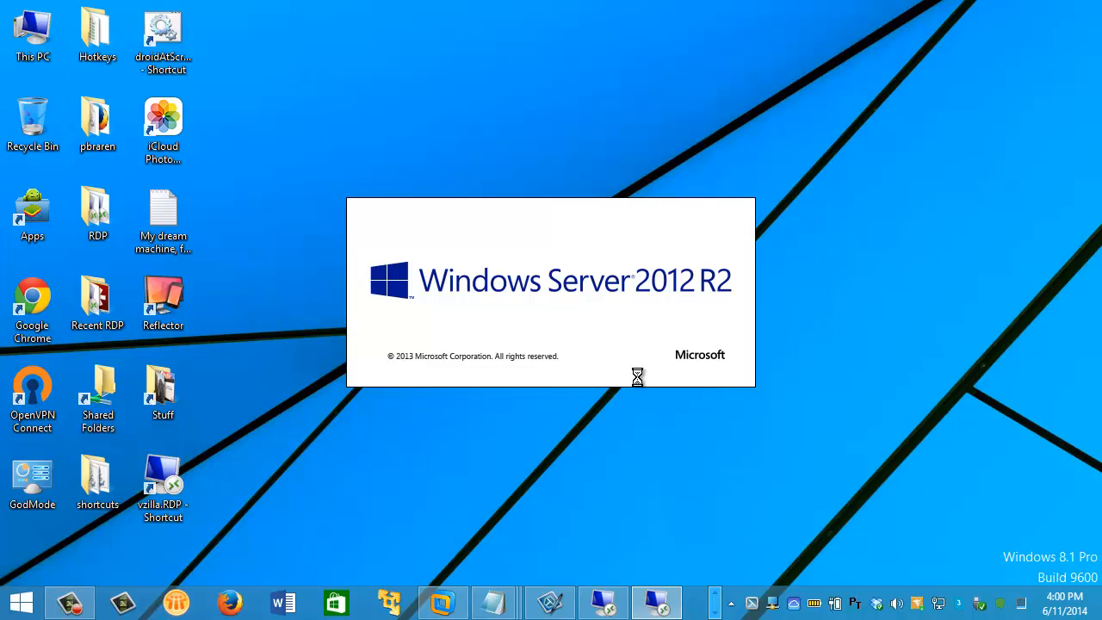
mouse_move(641, 385)
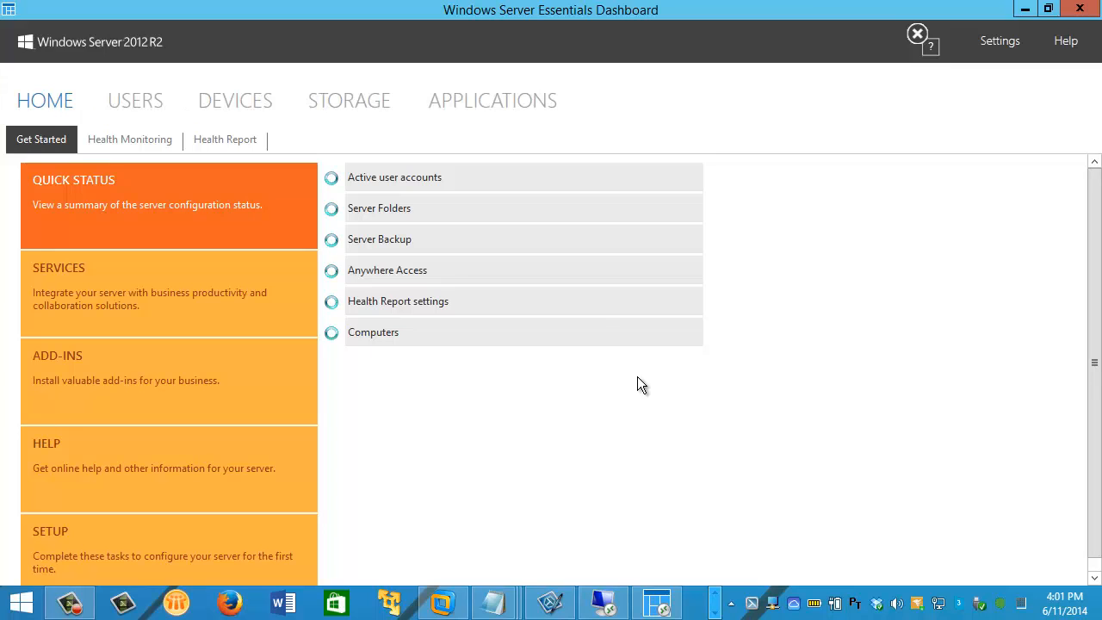
click(234, 100)
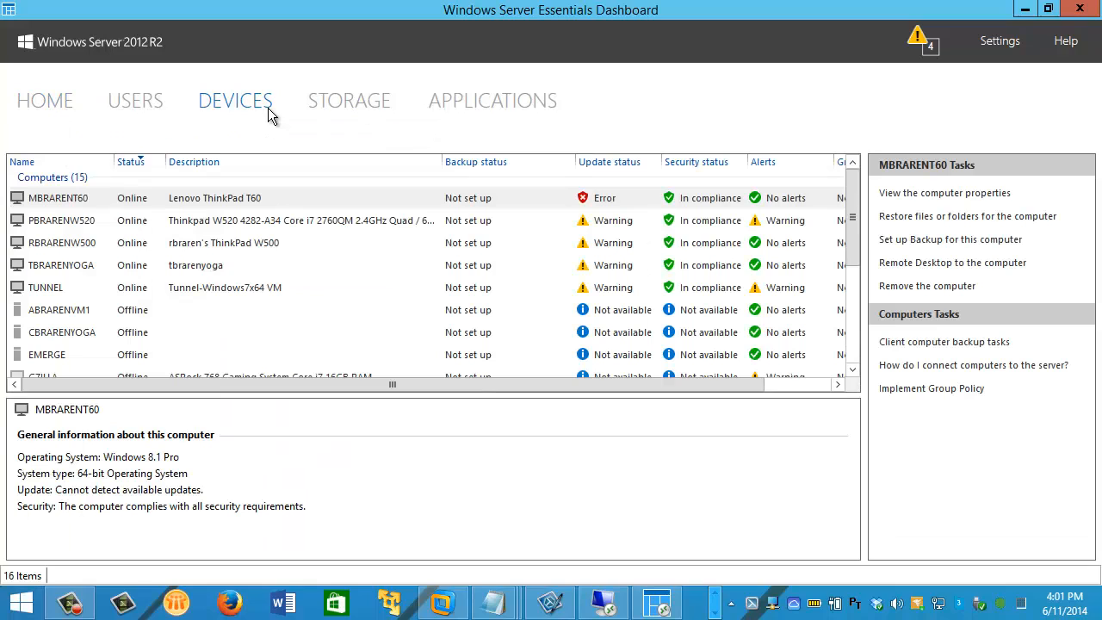
click(60, 220)
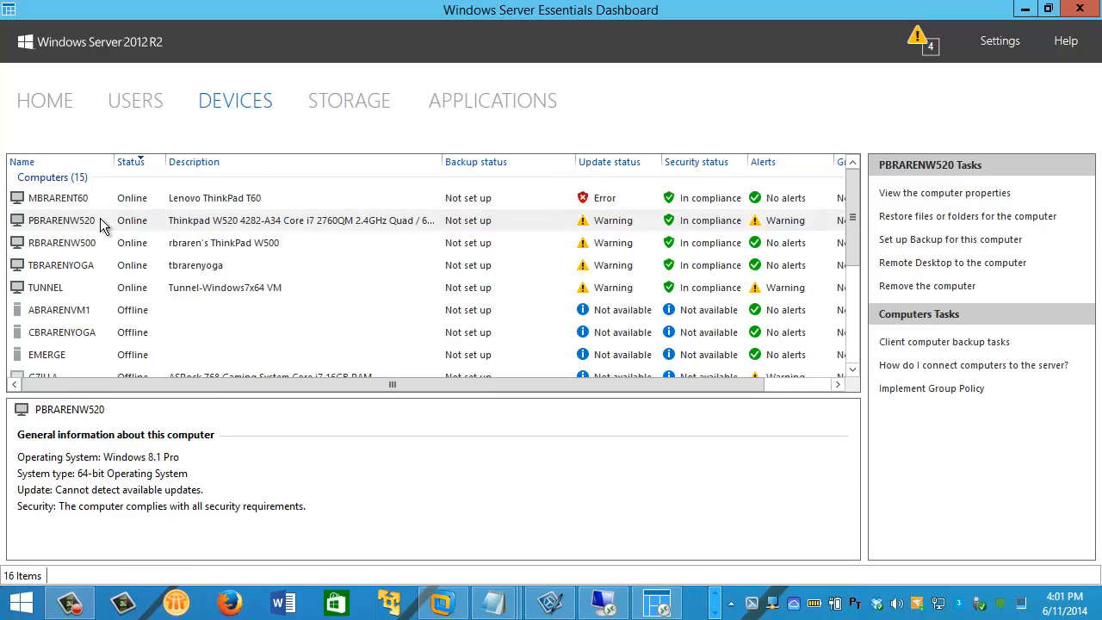
Set up backup of all files and folders for PBRARENW520 and save the configuration.
right_click(60, 220)
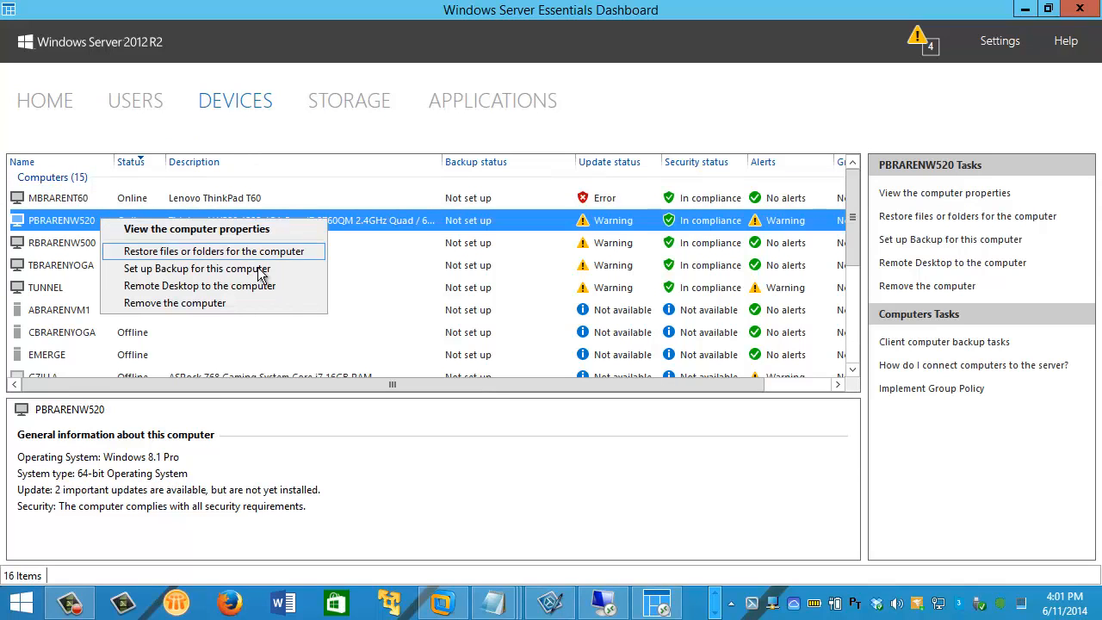
click(195, 268)
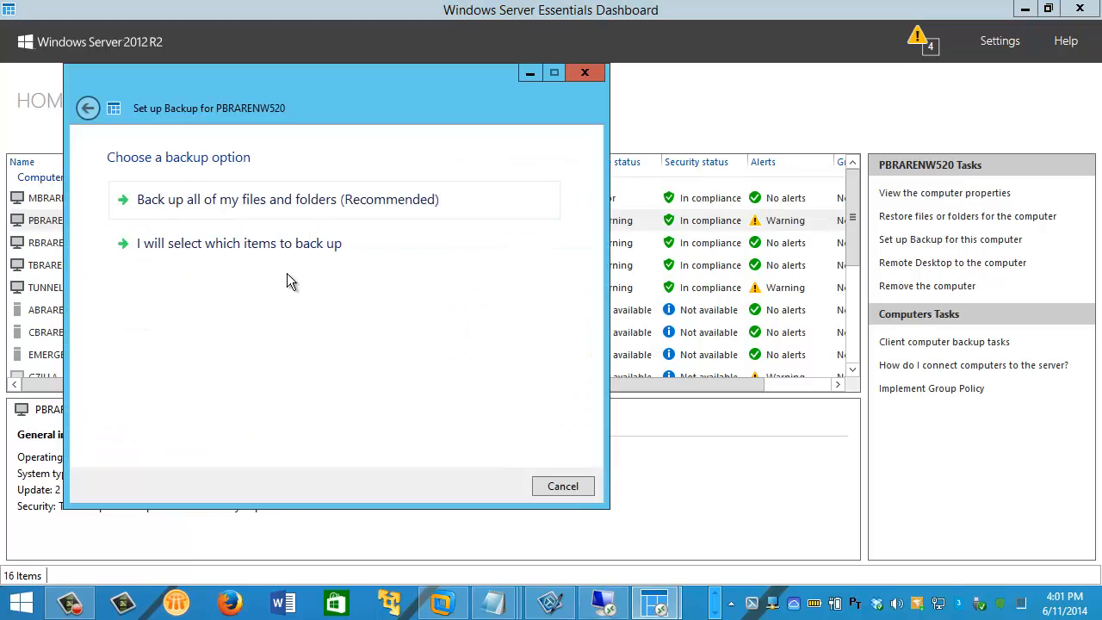
mouse_move(454, 209)
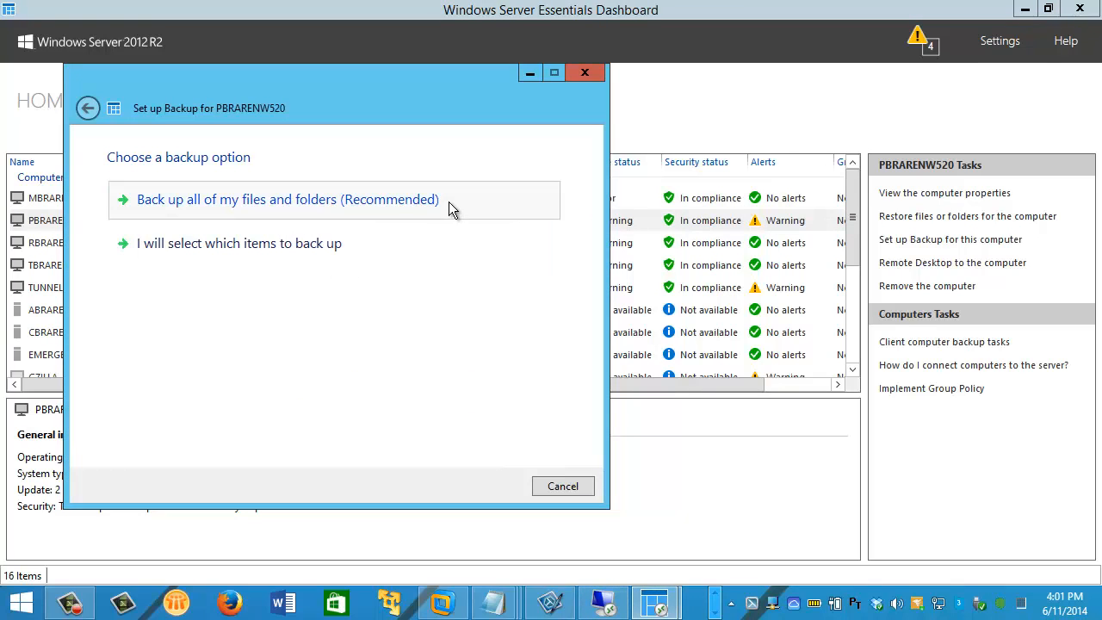
click(287, 199)
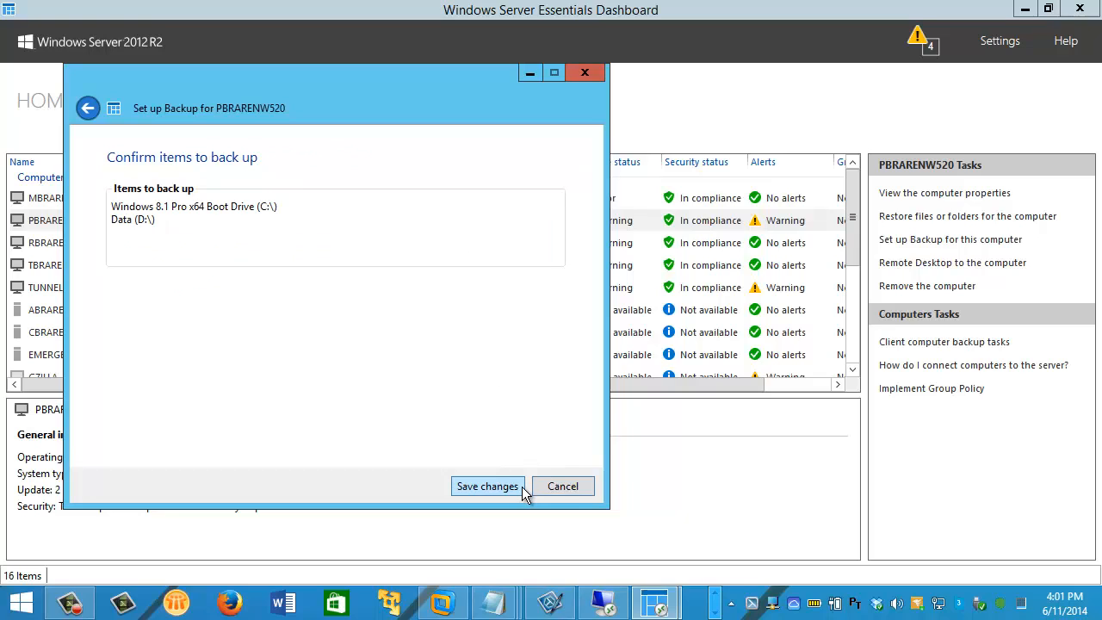
click(487, 486)
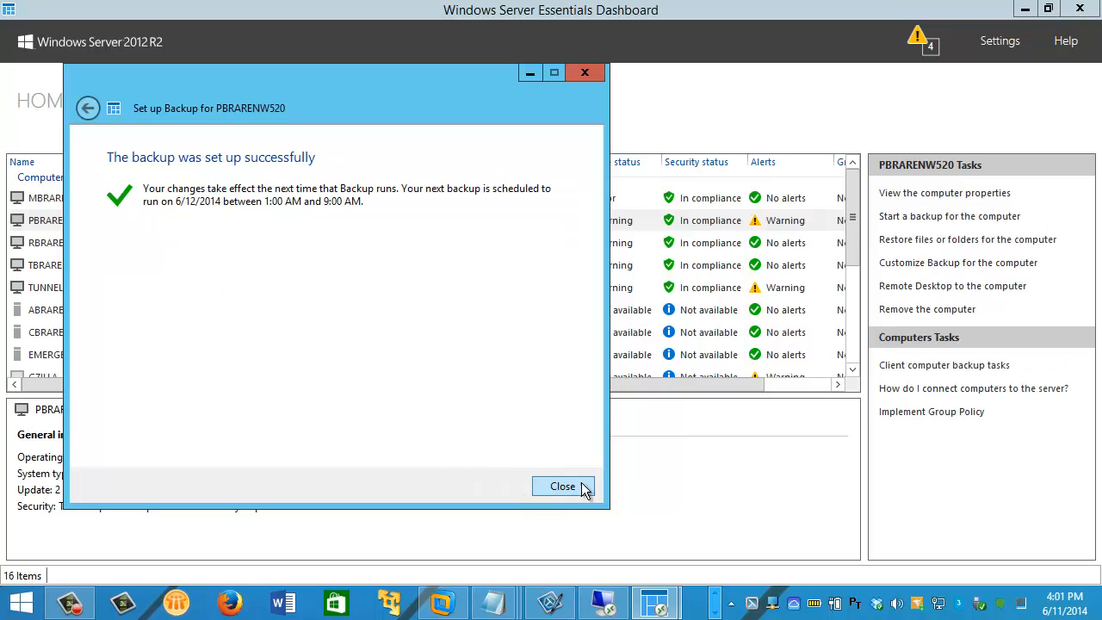
click(563, 485)
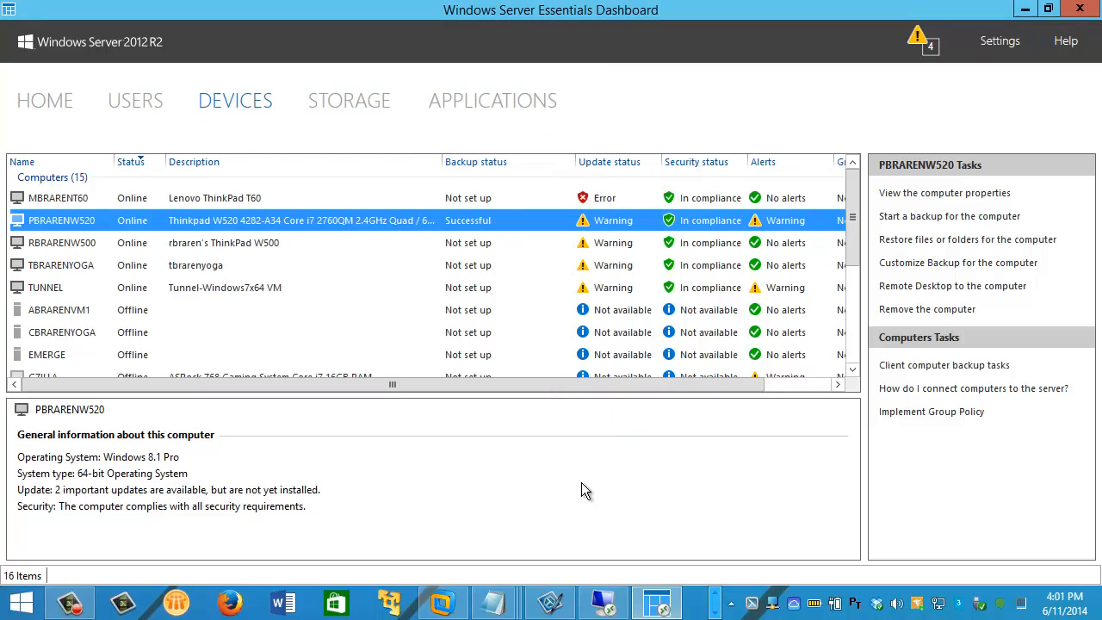
mouse_move(222, 297)
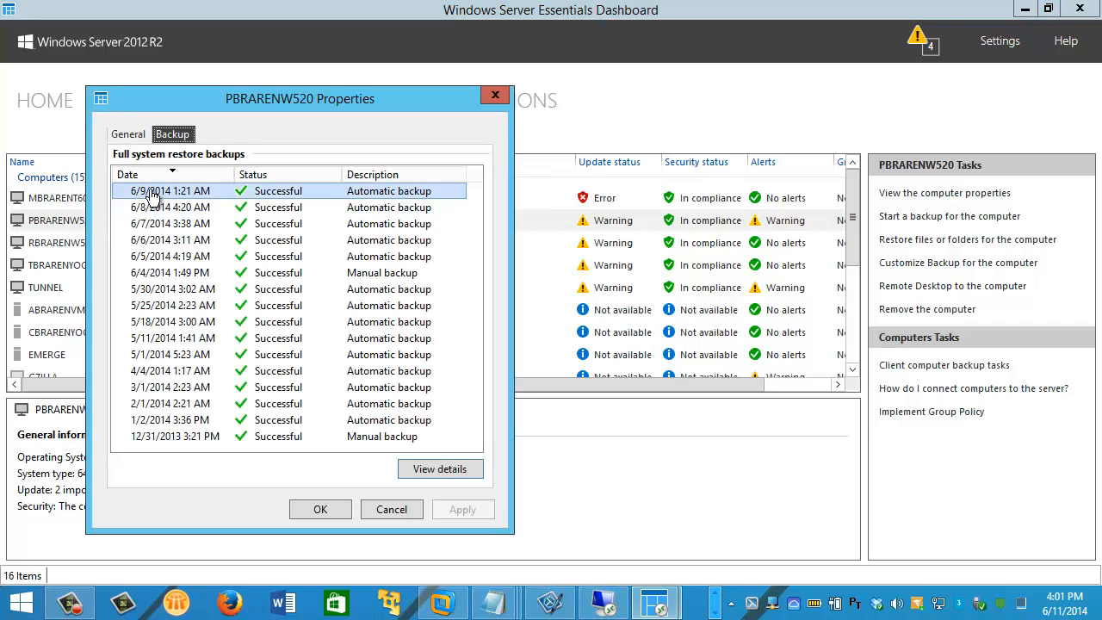
click(176, 437)
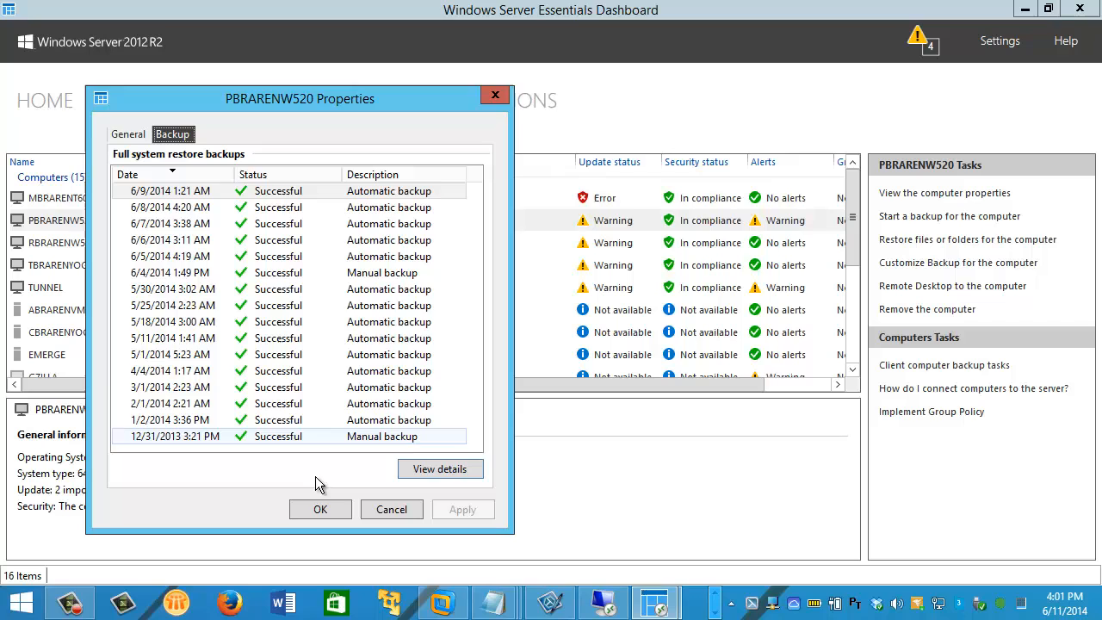
click(320, 509)
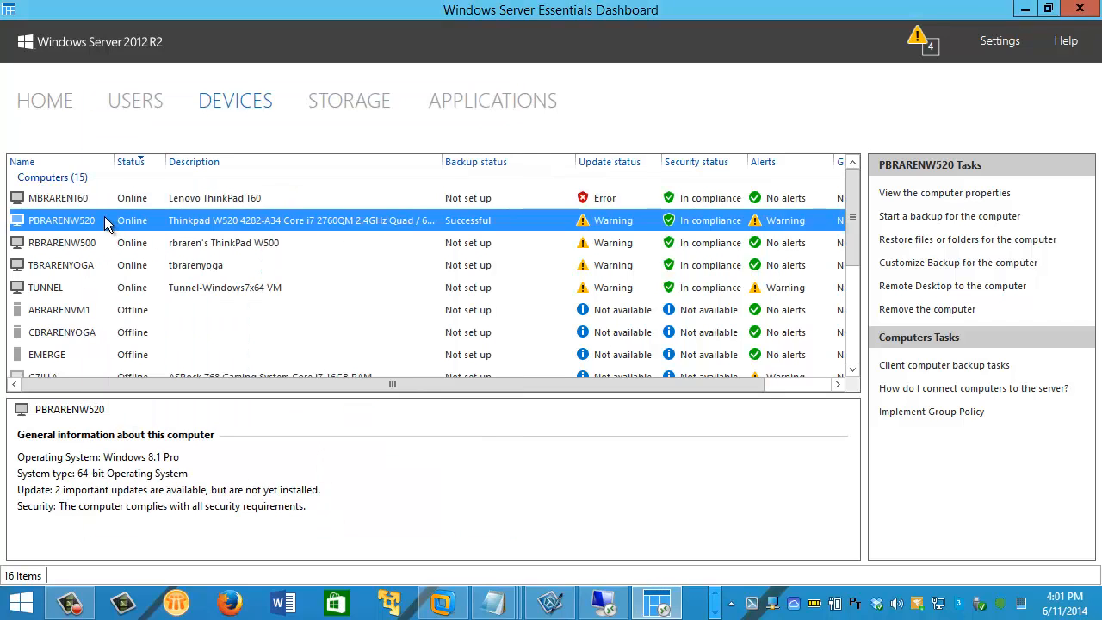
Start a backup of PBRARENW520 with the description 'Manual backup'.
right_click(61, 220)
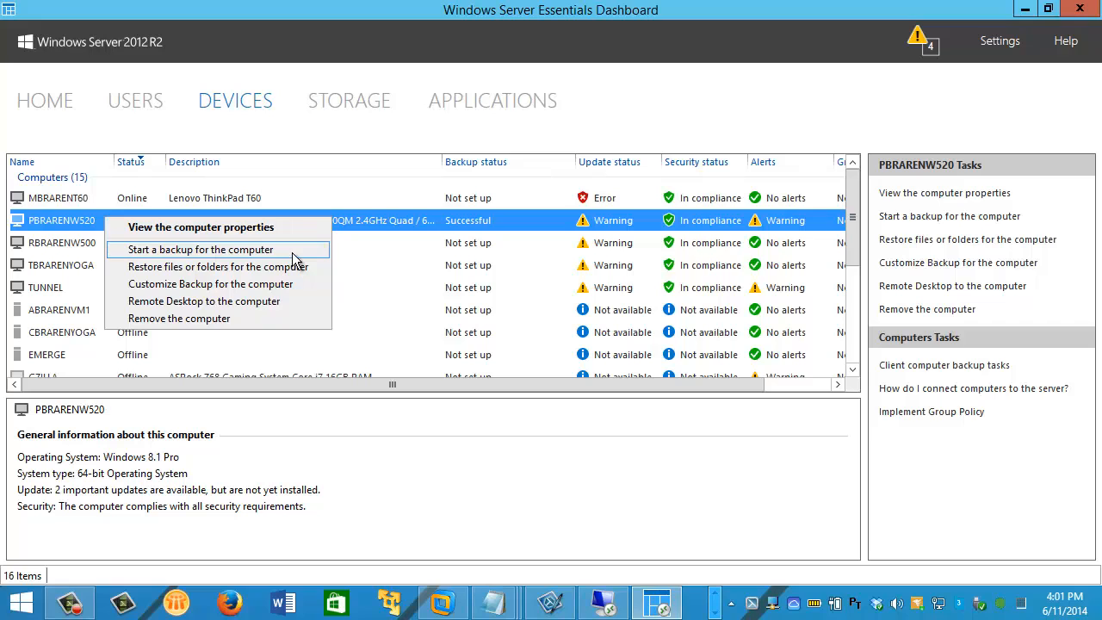
click(200, 249)
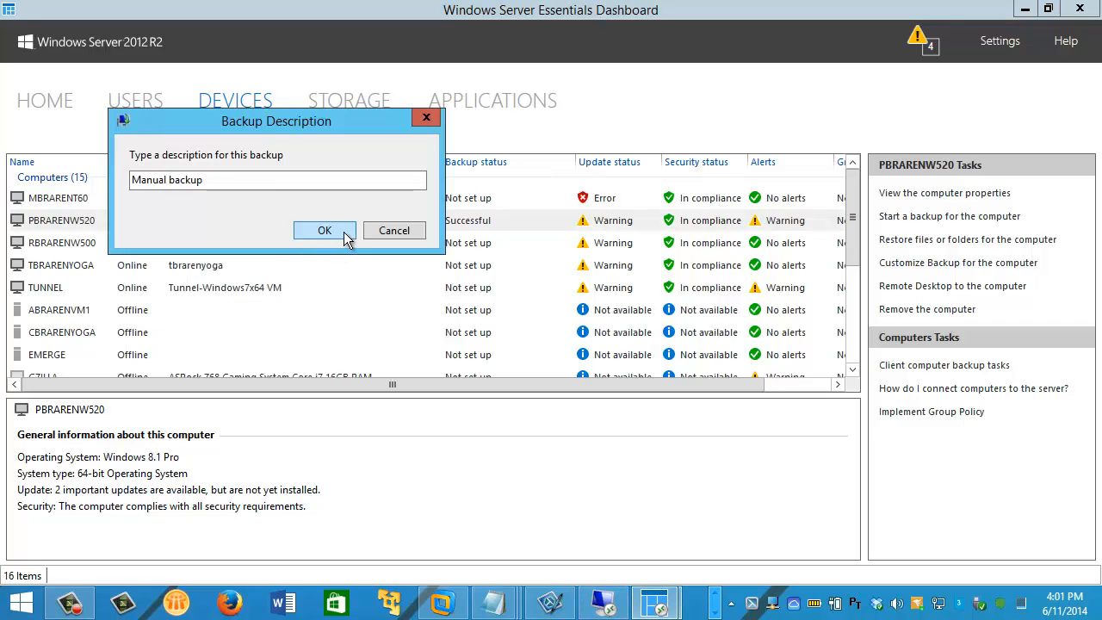
click(325, 230)
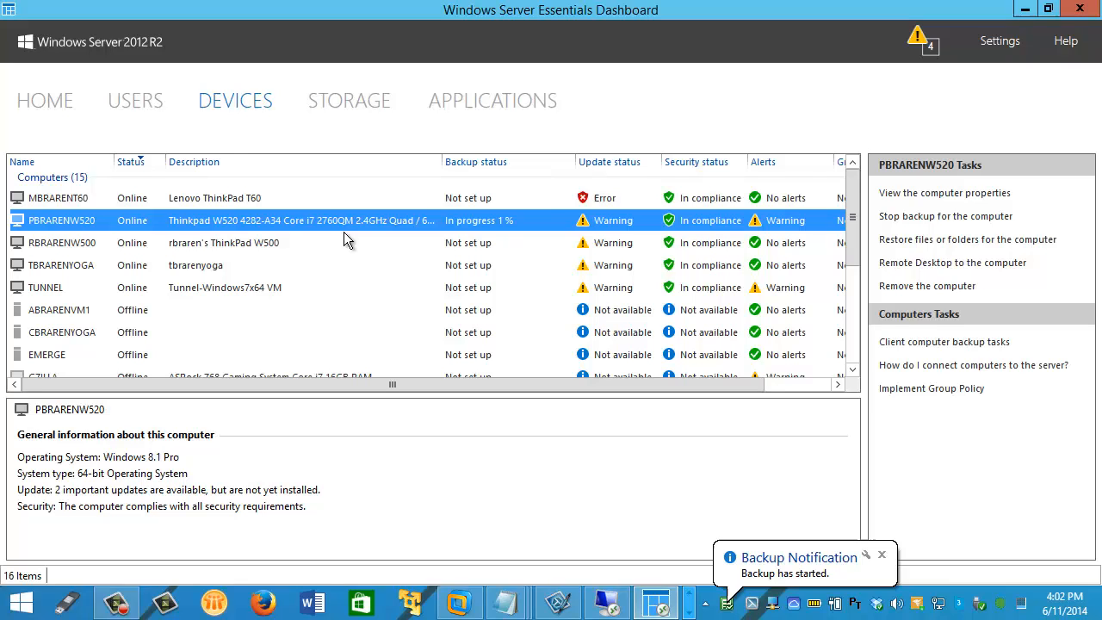
mouse_move(429, 230)
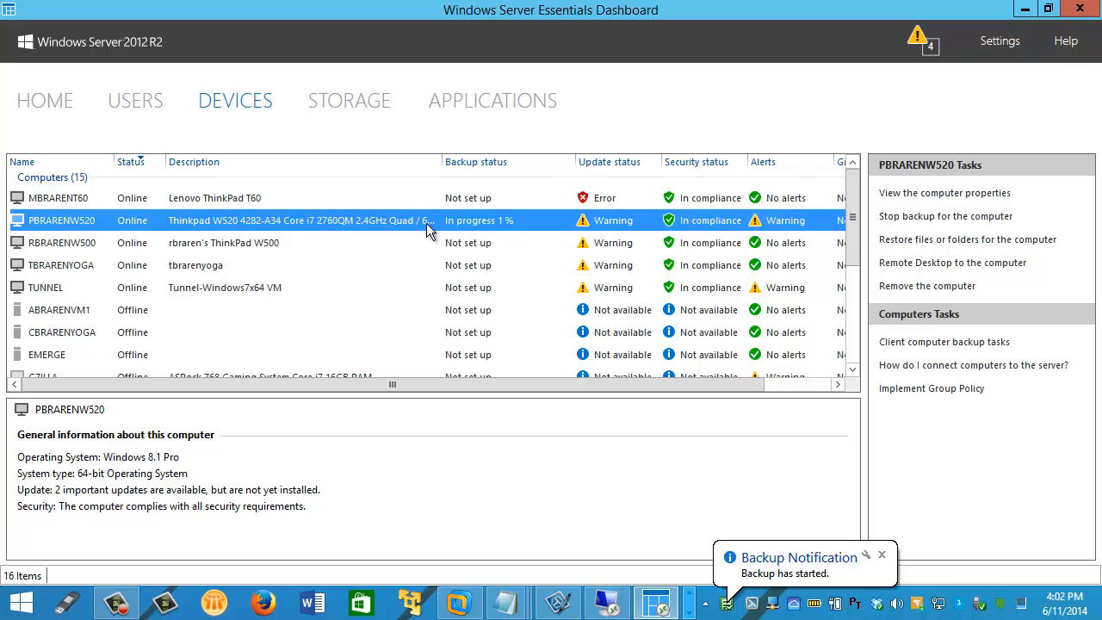